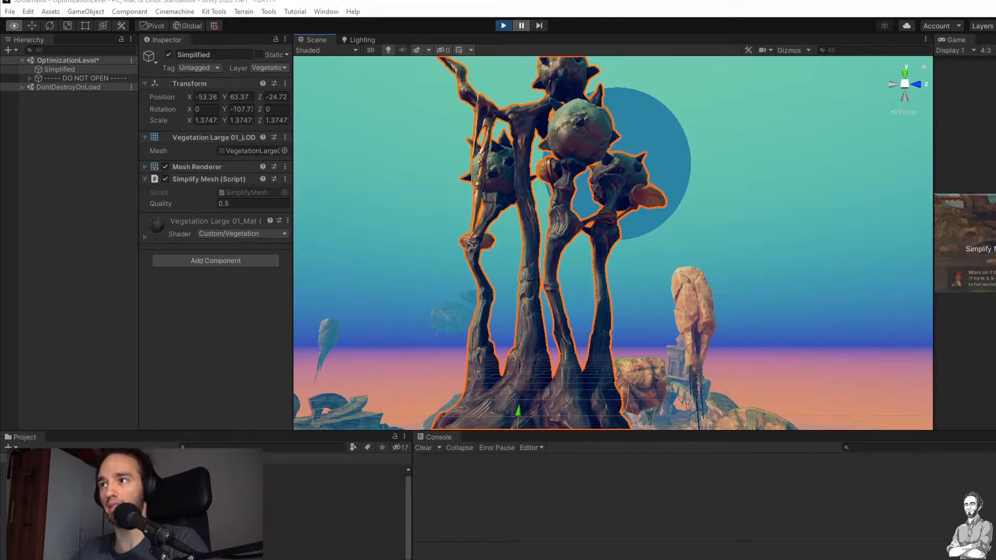
pyautogui.moveTo(430, 540)
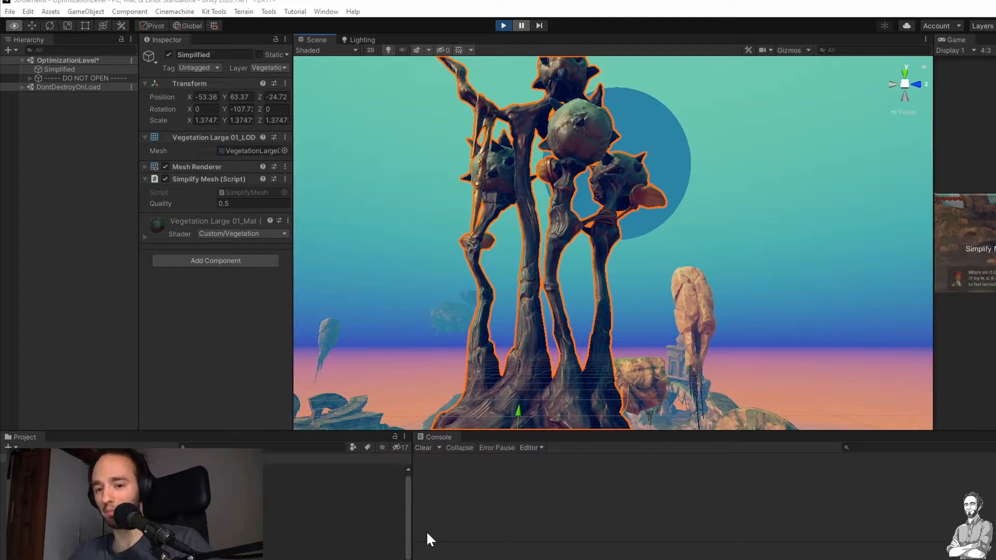
pyautogui.moveTo(320, 416)
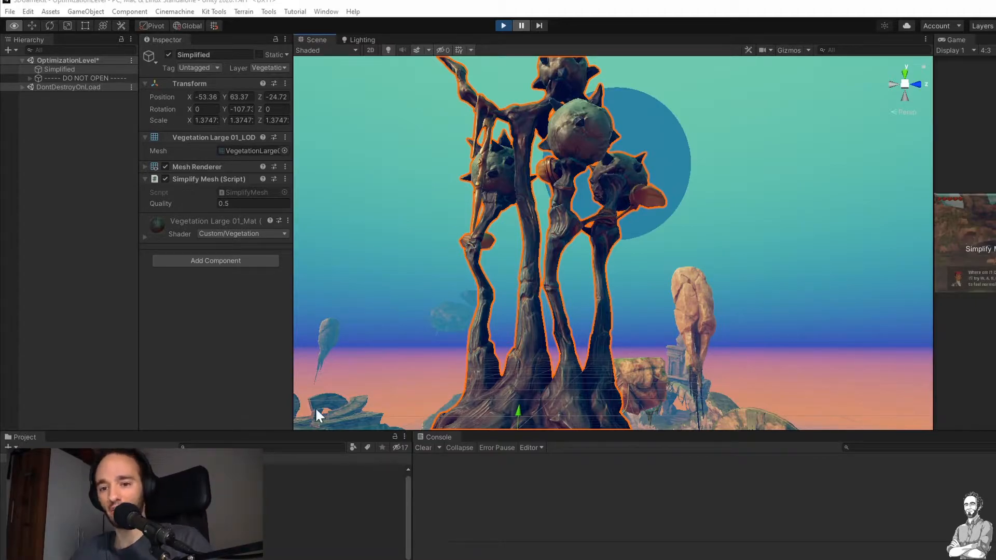
pyautogui.moveTo(378, 414)
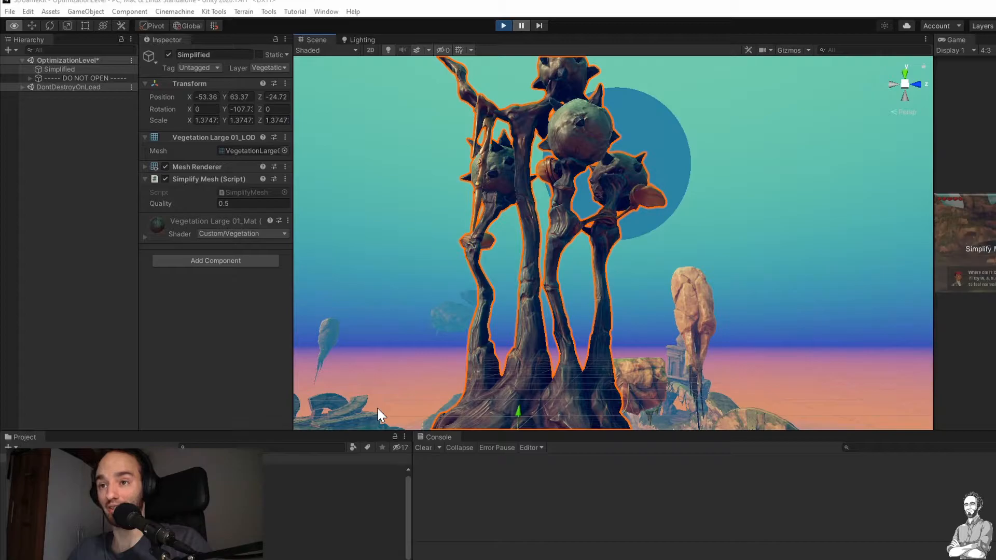
pyautogui.moveTo(394, 68)
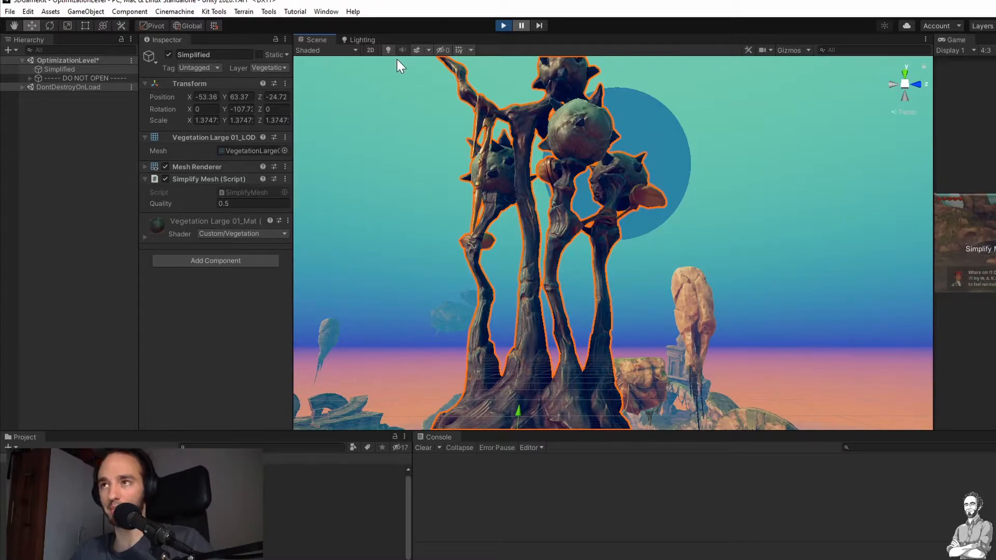
pyautogui.moveTo(326, 12)
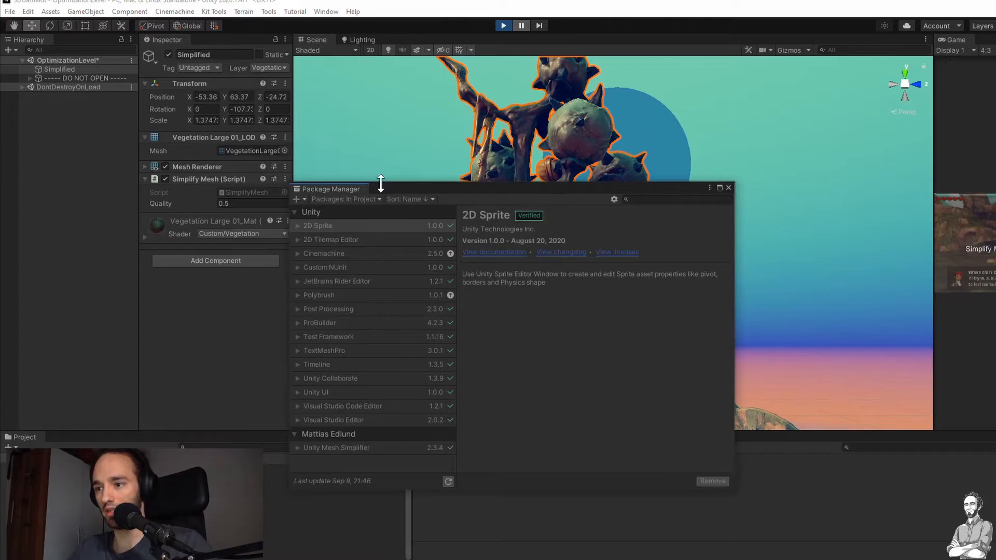
# Add a package from a git URL via the Package Manager's + menu.
pyautogui.click(297, 199)
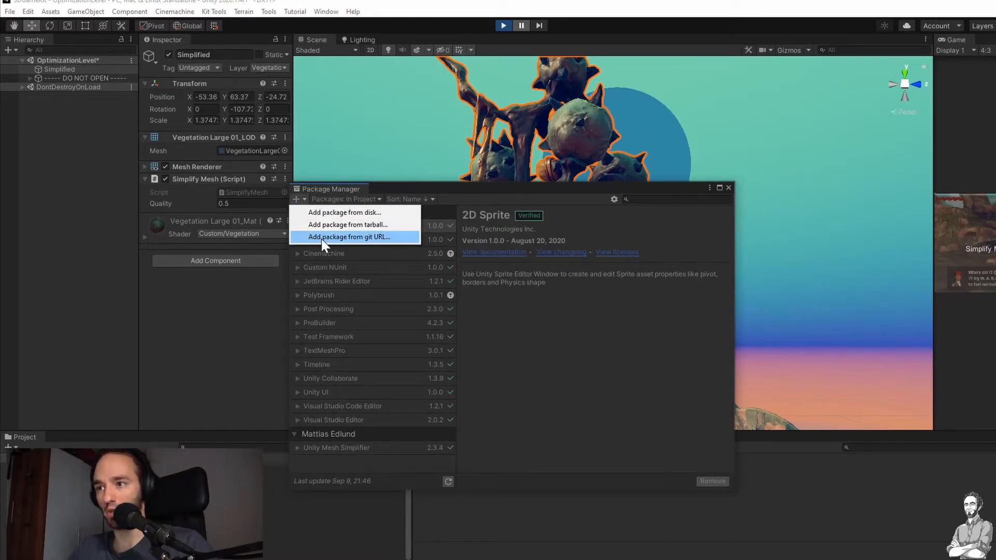
pyautogui.click(348, 237)
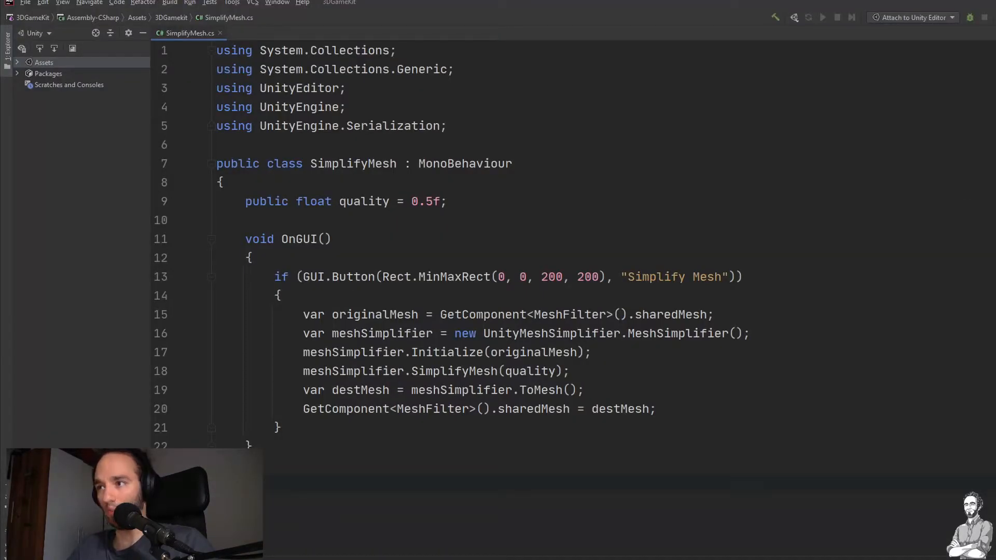
pyautogui.doubleClick(465, 164)
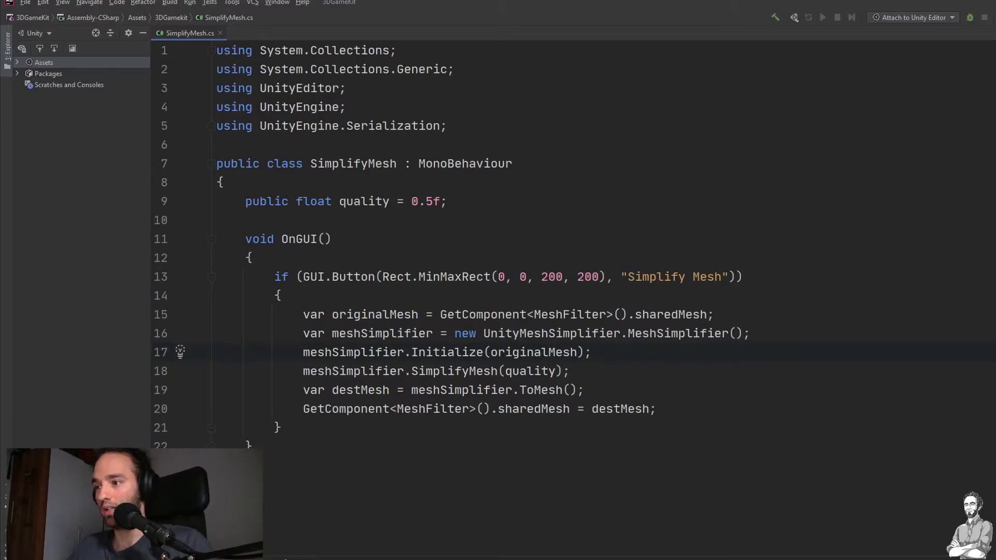
pyautogui.doubleClick(535, 351)
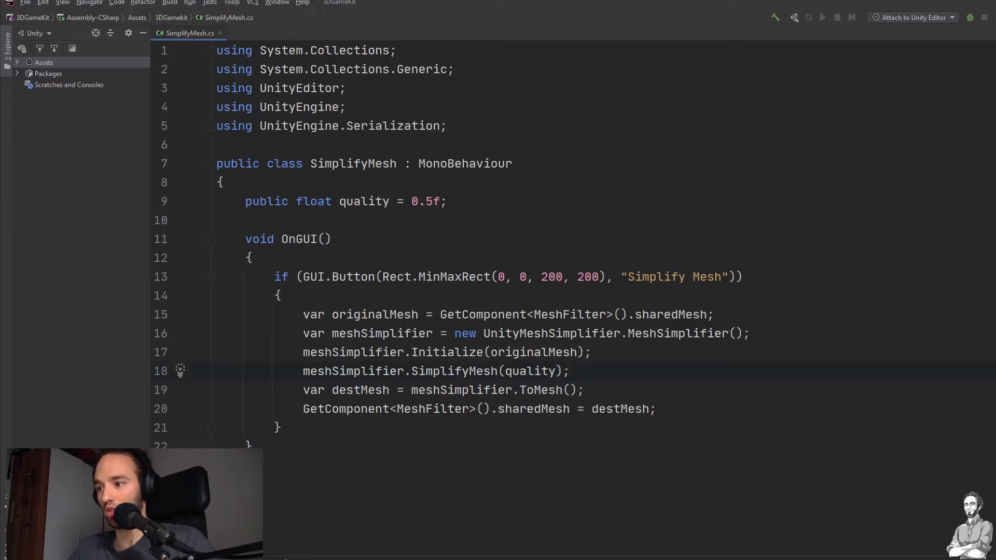
pyautogui.doubleClick(460, 390)
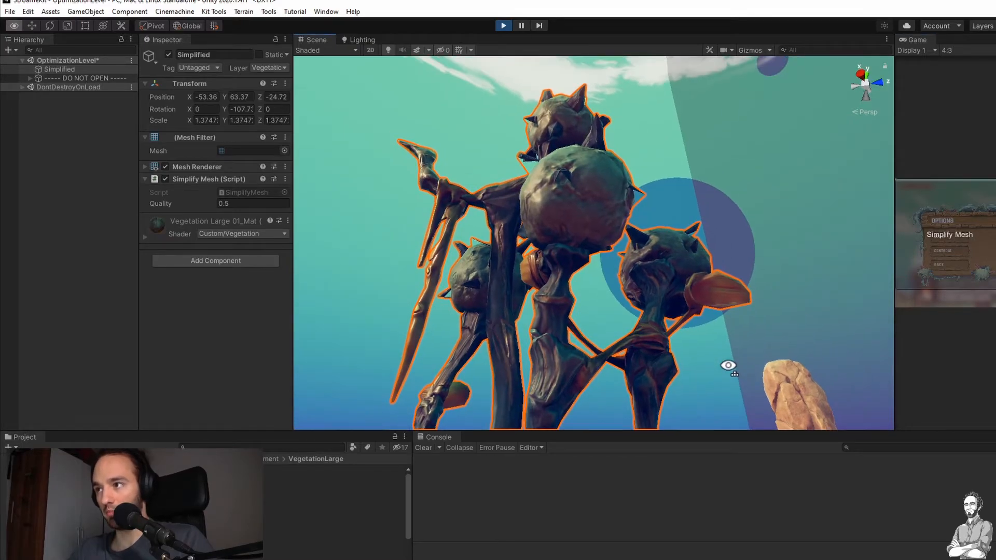
# Orbit the Scene view around the vegetation to inspect the 4380-vertex mesh.
pyautogui.moveTo(728, 365); pyautogui.dragTo(617, 337)
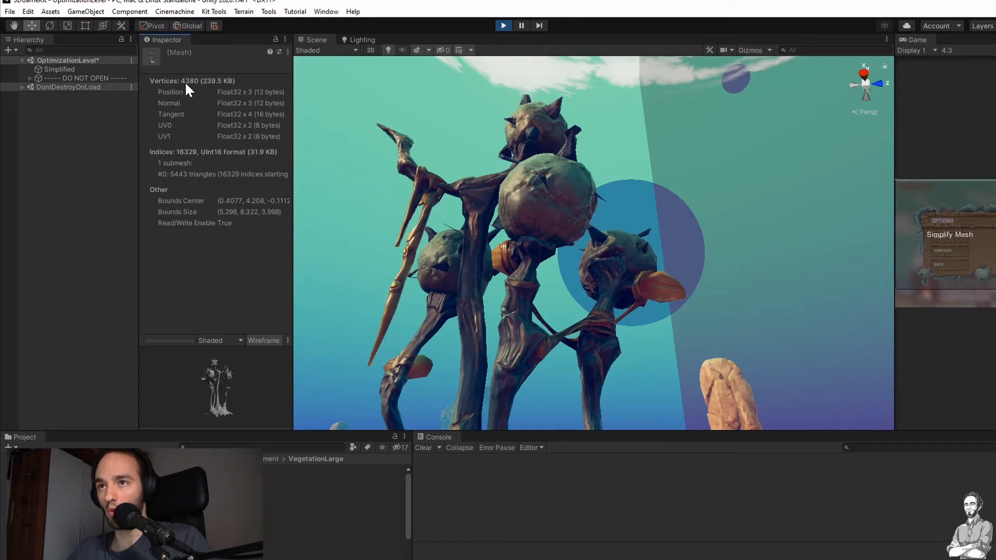
# Run Simplify Mesh again, reducing the vegetation to 1590 vertices and 1359 triangles.
pyautogui.click(59, 69)
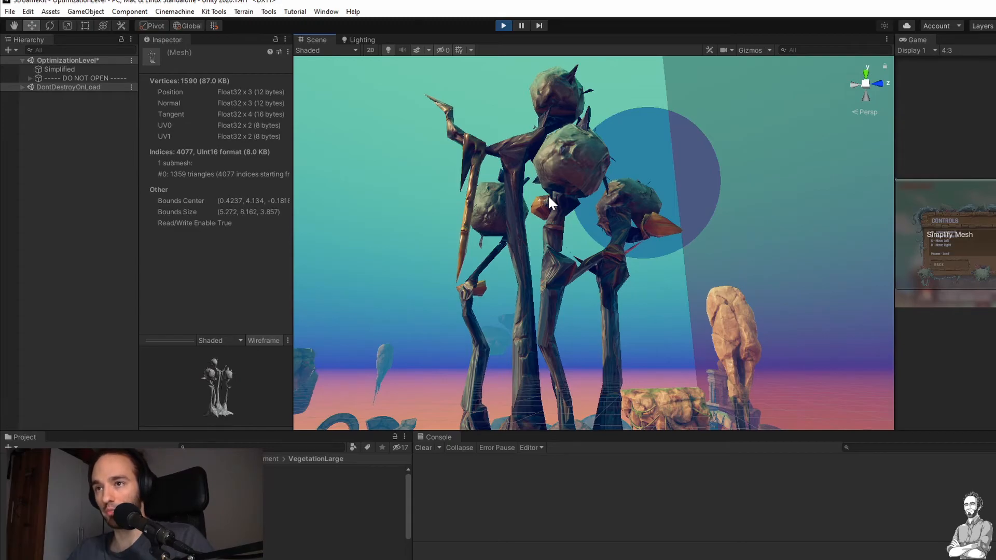
pyautogui.moveTo(526, 218)
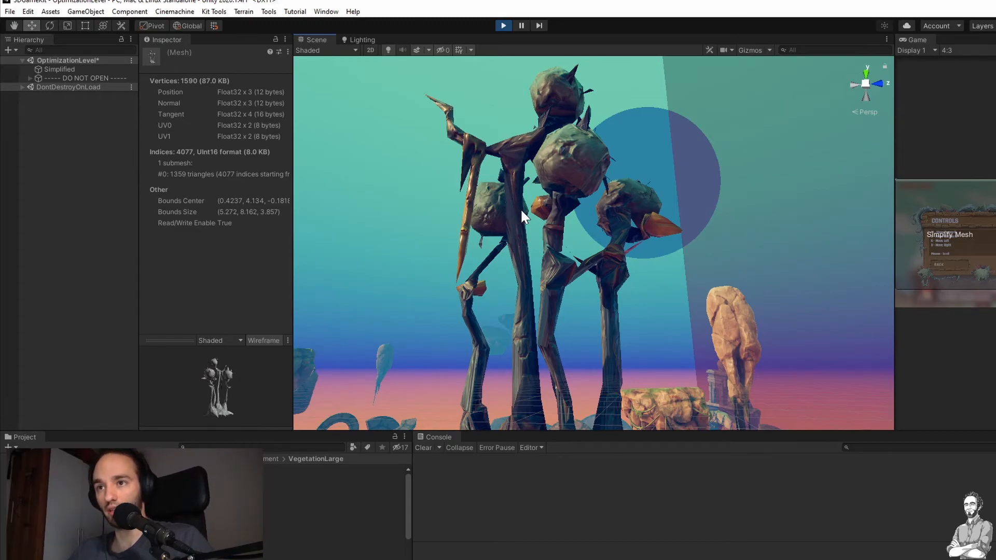
pyautogui.moveTo(527, 220)
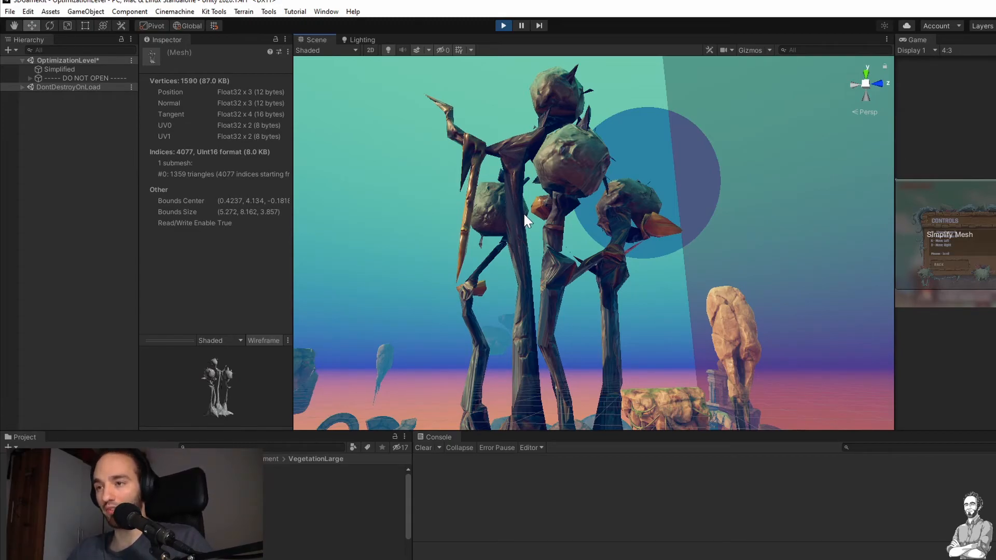